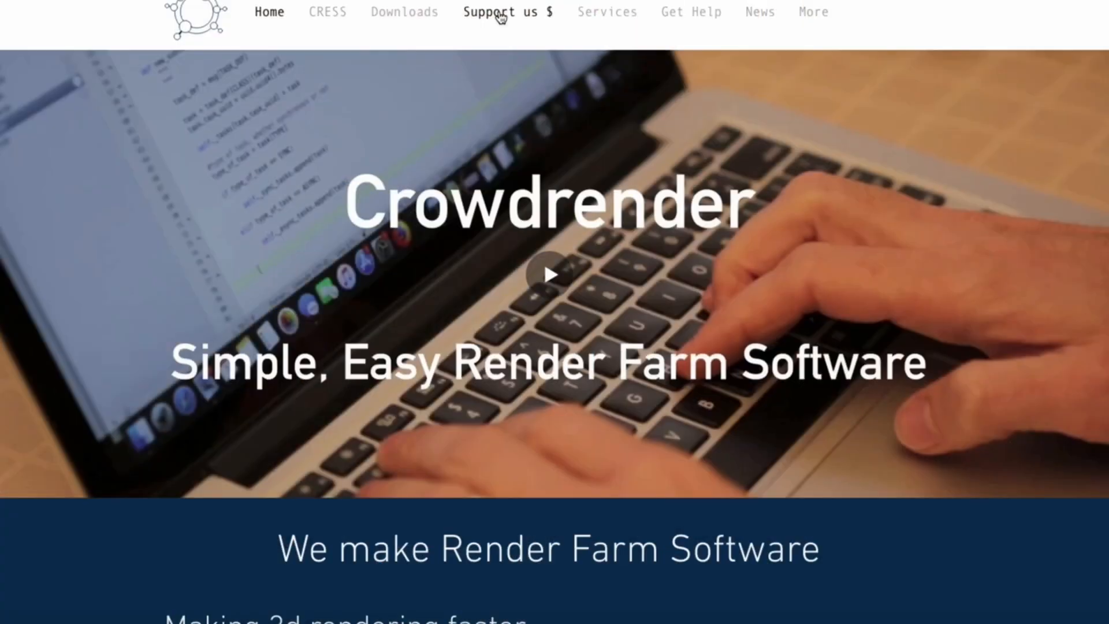
- Open the 'Support us $' development fund page and scroll to the free-to-$300 subscription tiers
click(497, 12)
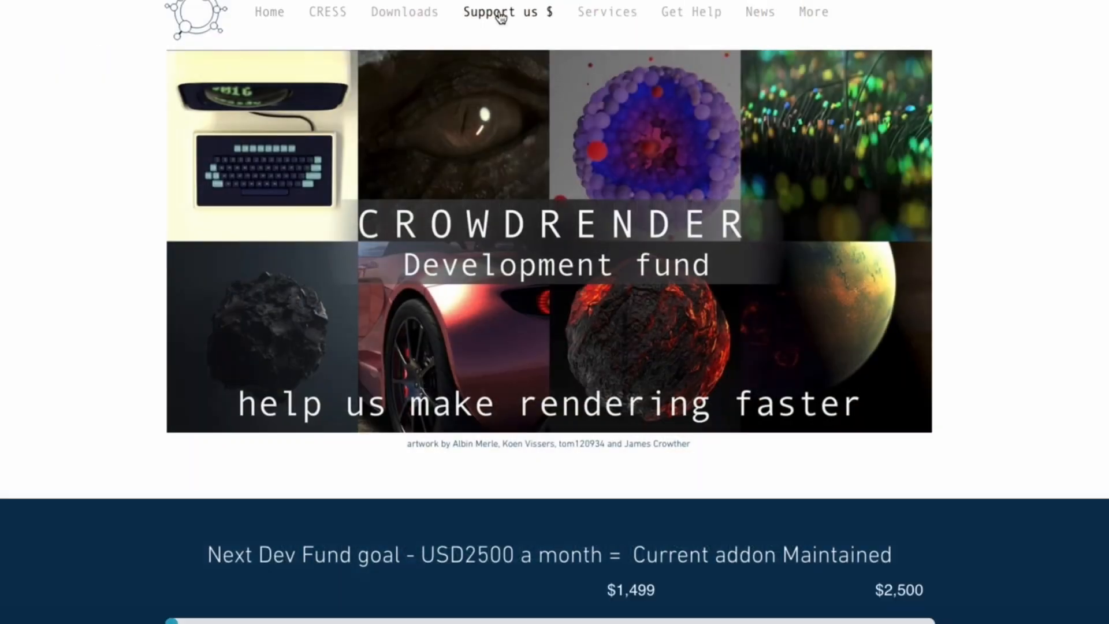
scroll(down, 3)
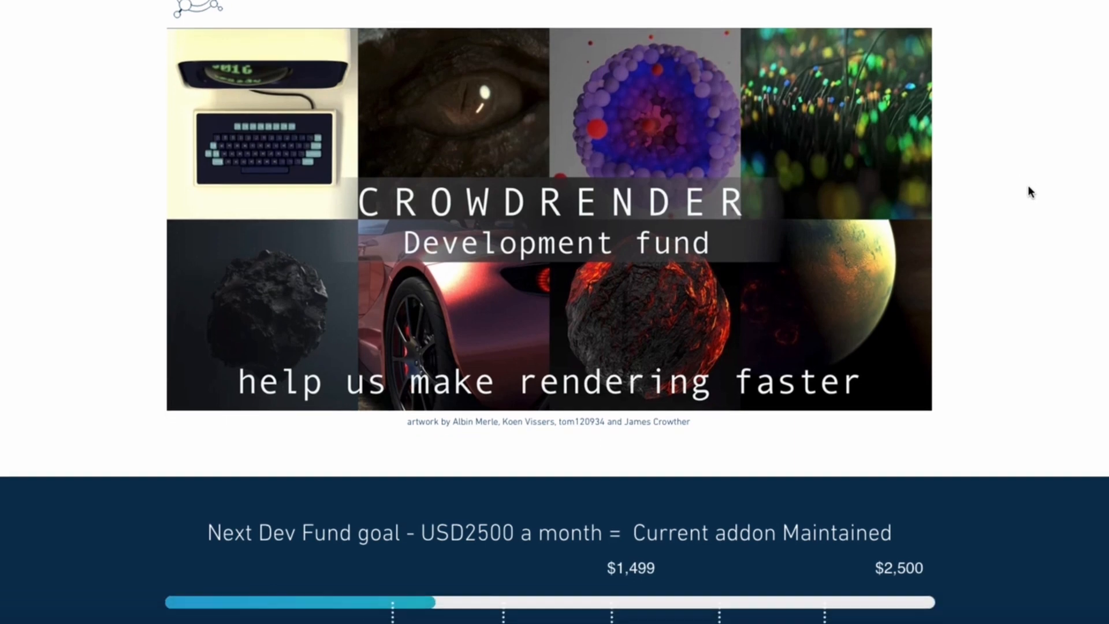
scroll(down, 3)
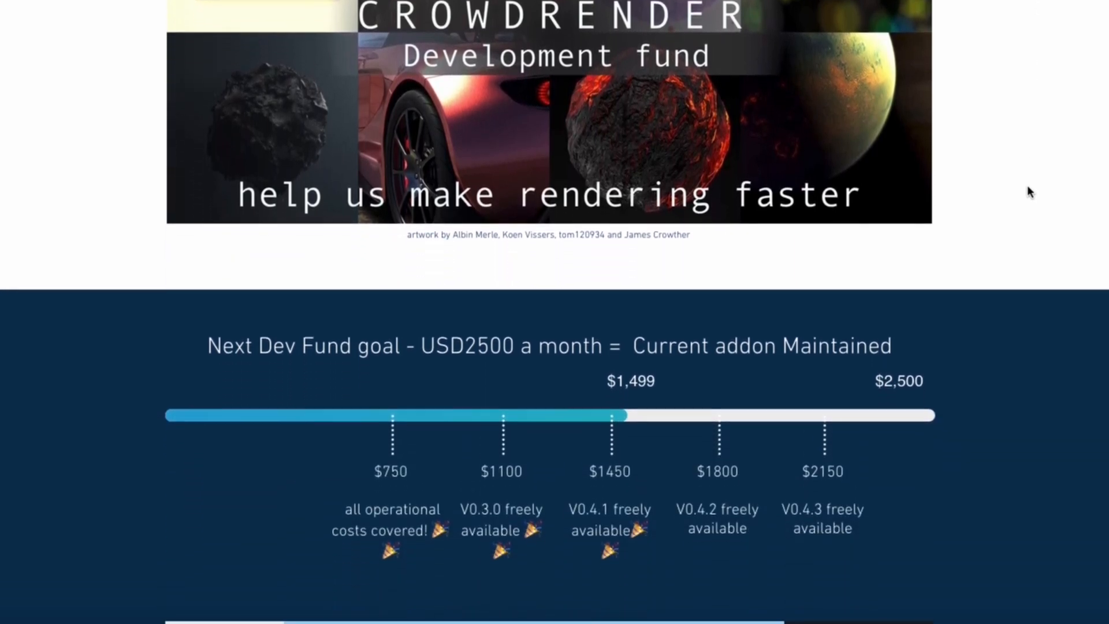
scroll(down, 3)
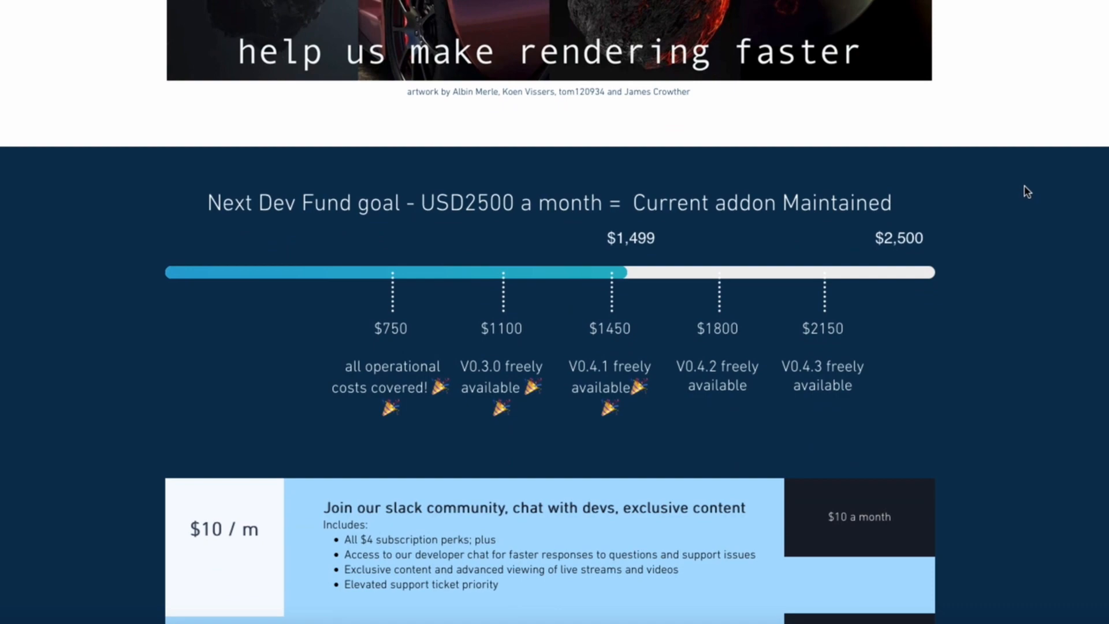
scroll(down, 3)
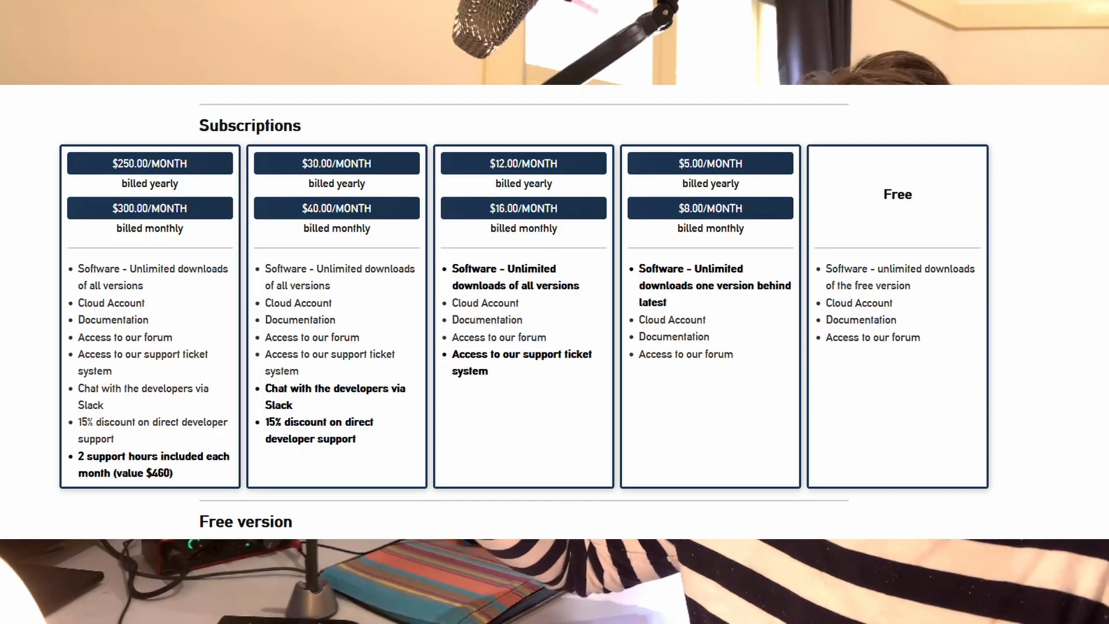